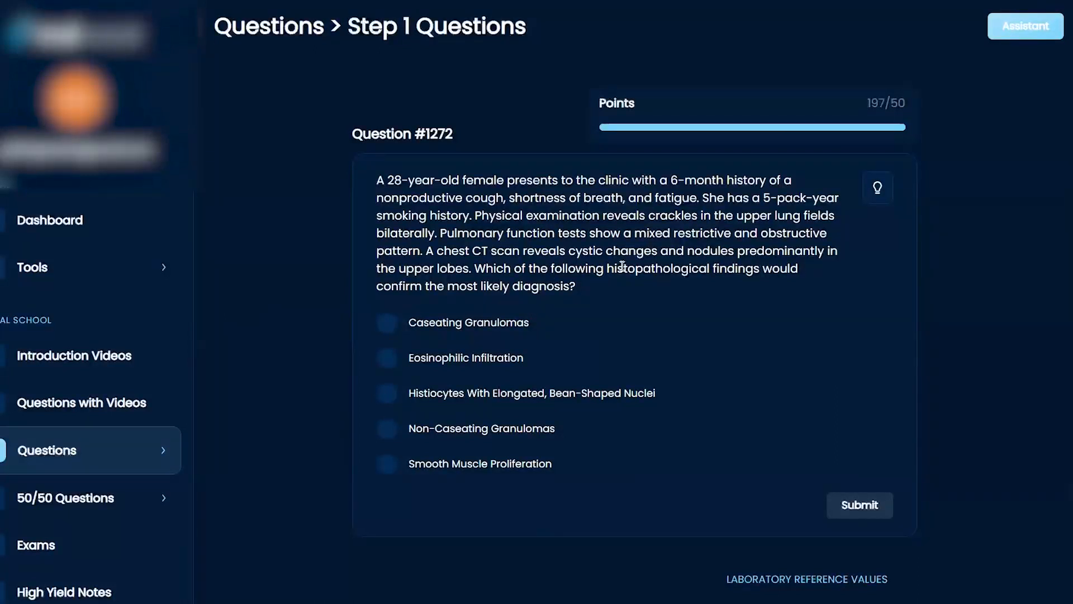
Step: Highlight the key clinical clues in question #1272's stem in yellow
{"action": "left_click_drag", "start_coordinate": [622, 267], "coordinate": [575, 286]}
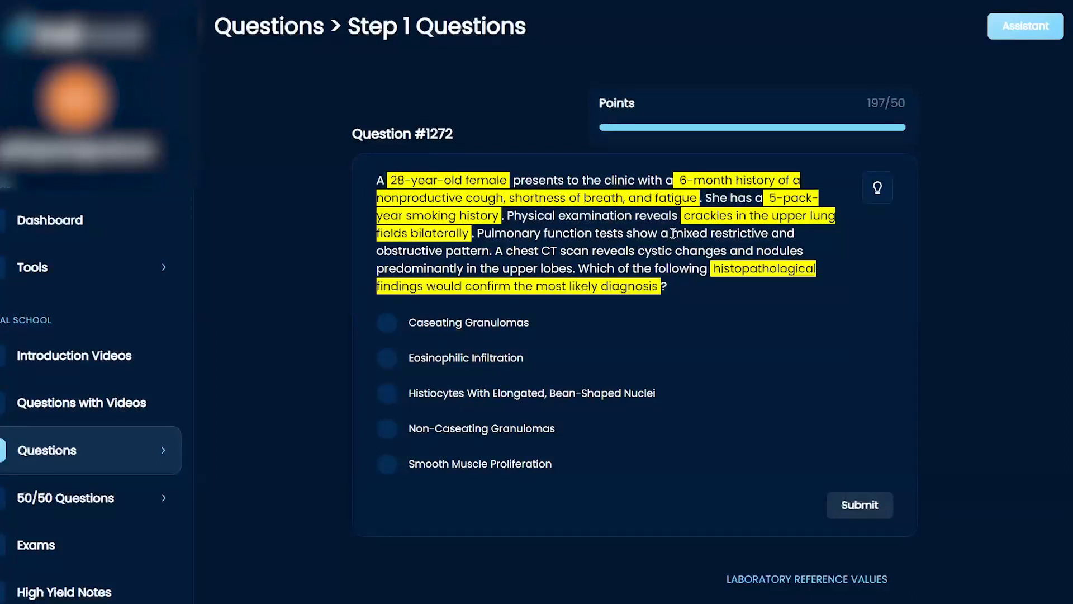
Step: Highlight the mixed restrictive/obstructive pattern and upper-lobe cystic CT findings in yellow
{"action": "left_click_drag", "start_coordinate": [672, 233], "coordinate": [490, 251]}
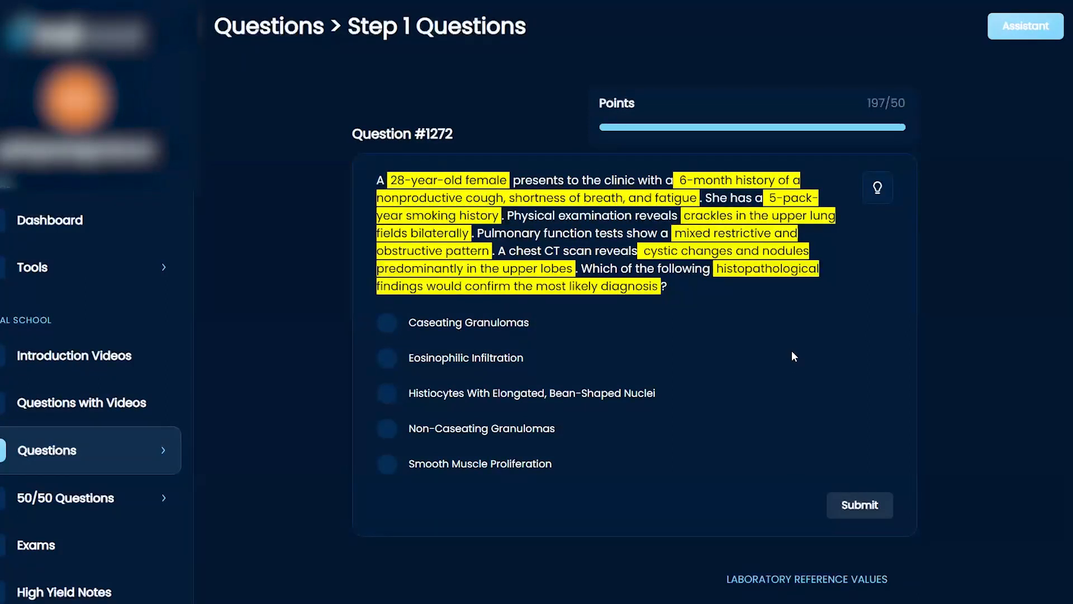
{"action": "mouse_move", "coordinate": [796, 373]}
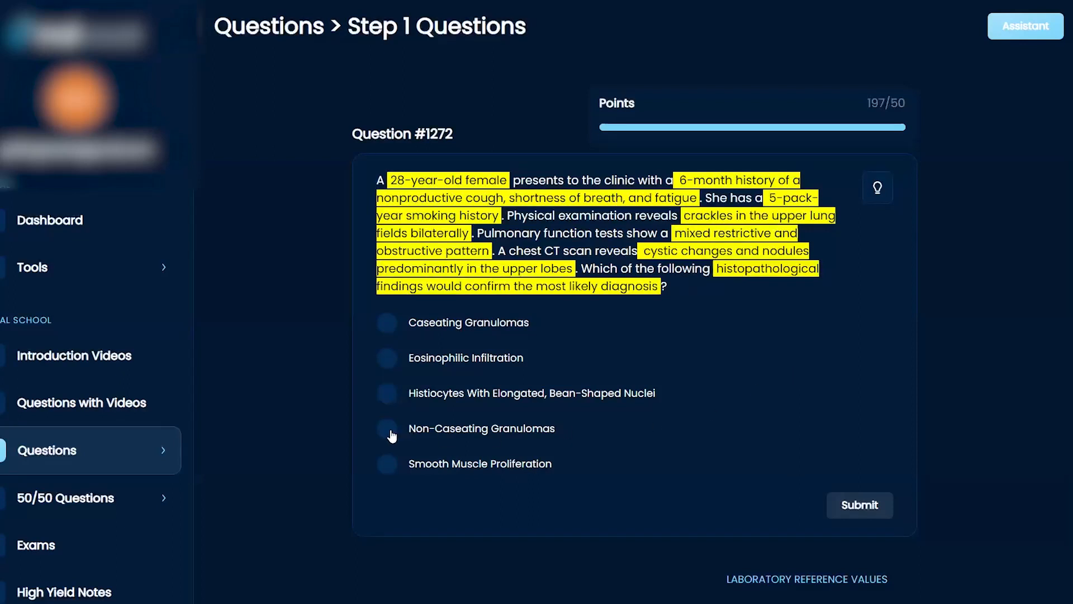
Step: Submit Non-Caseating Granulomas as the answer, revealing histiocytes with bean-shaped nuclei as correct
{"action": "left_click", "coordinate": [387, 428]}
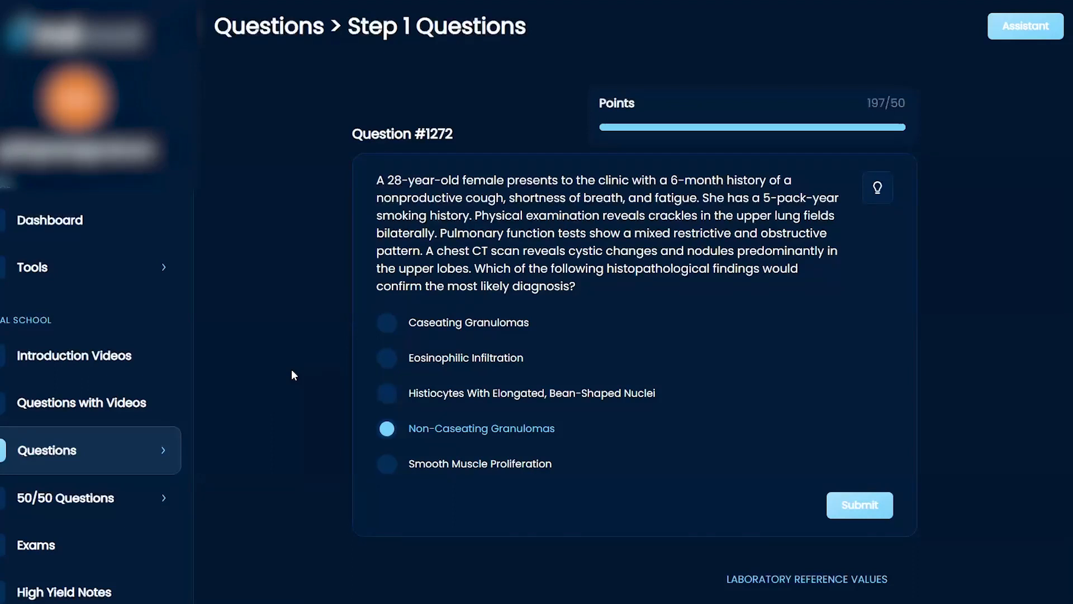
{"action": "mouse_move", "coordinate": [270, 380]}
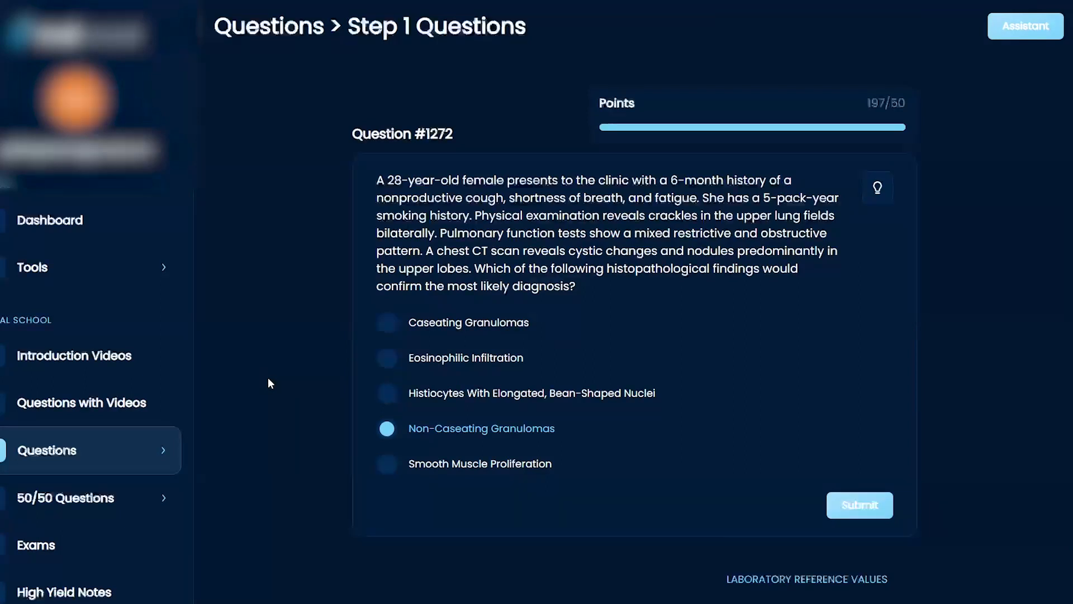
{"action": "mouse_move", "coordinate": [327, 405]}
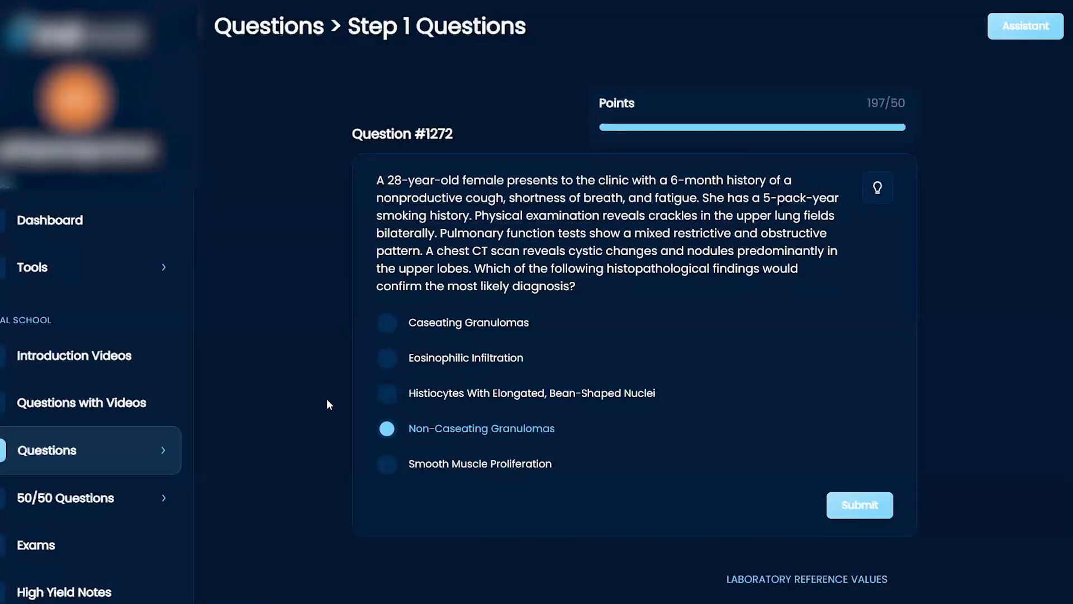
{"action": "left_click", "coordinate": [858, 504]}
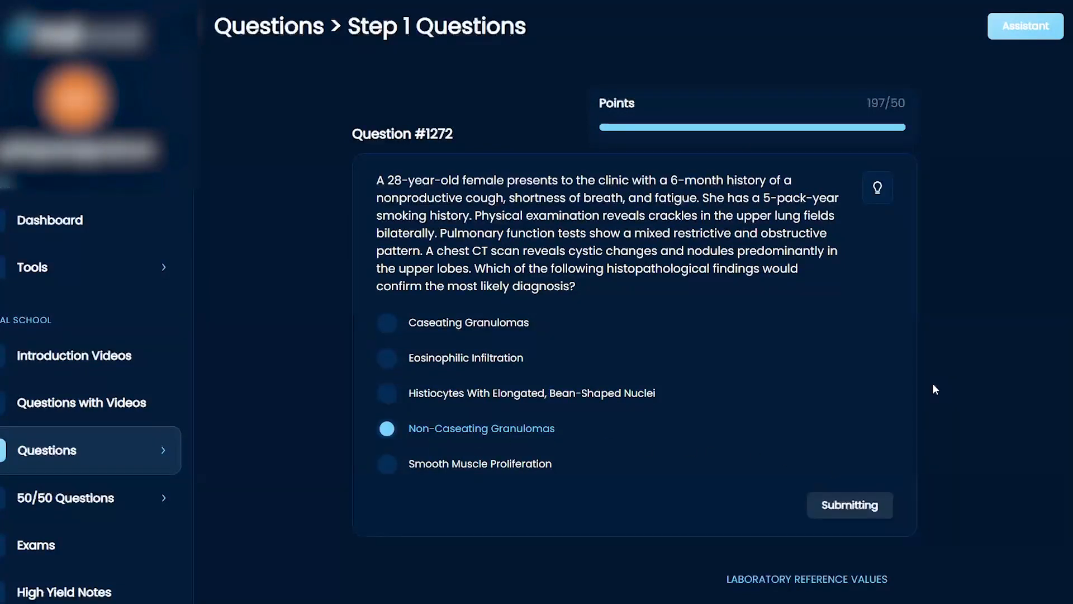
{"action": "left_click", "coordinate": [850, 505]}
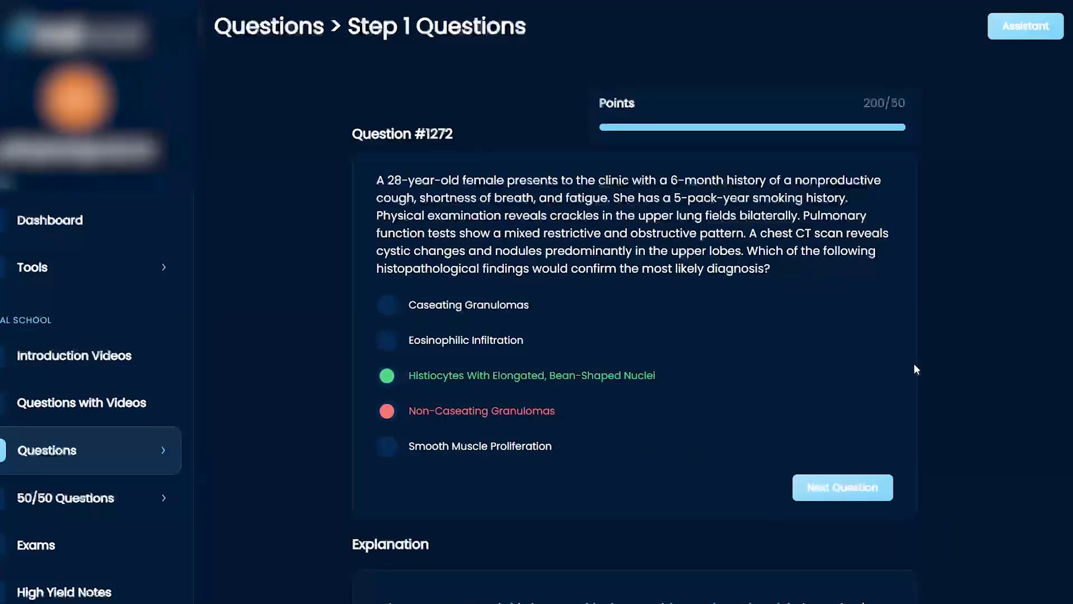
{"action": "scroll", "scroll_direction": "down", "scroll_amount": 3}
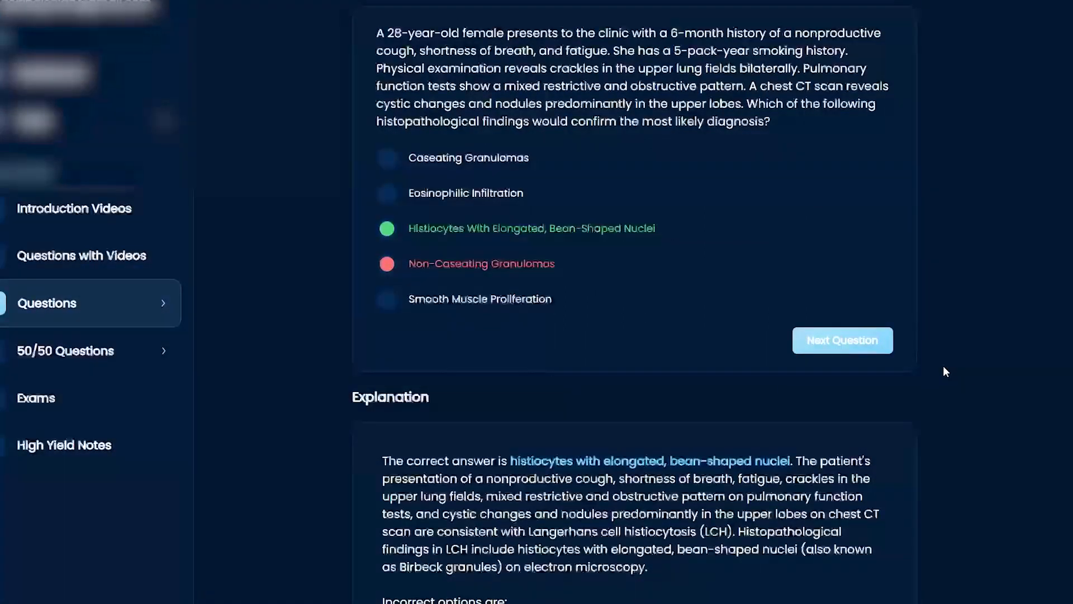
{"action": "mouse_move", "coordinate": [965, 241]}
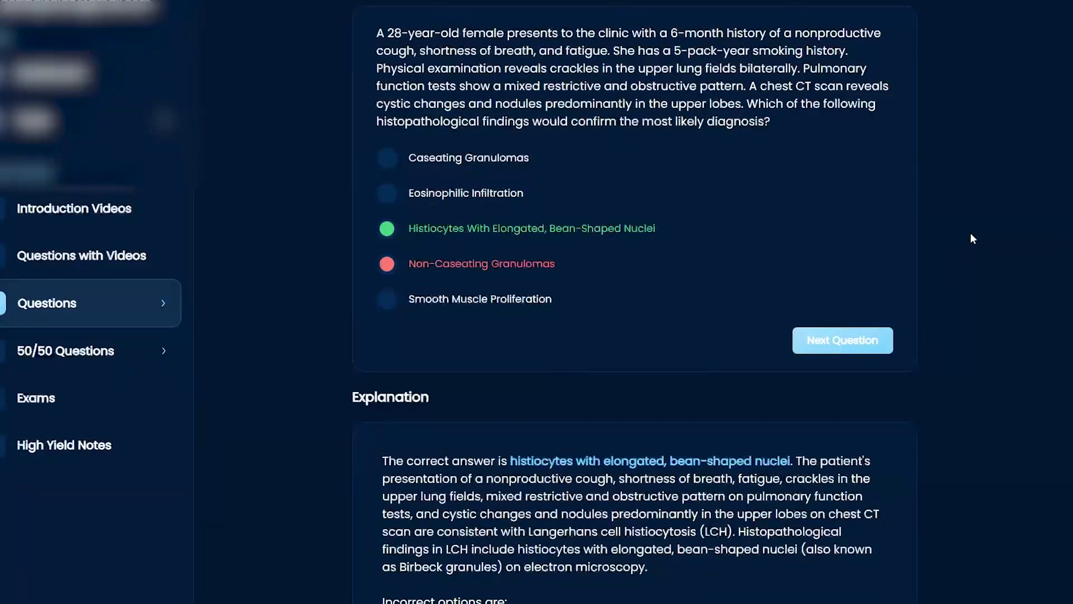
{"action": "mouse_move", "coordinate": [910, 192]}
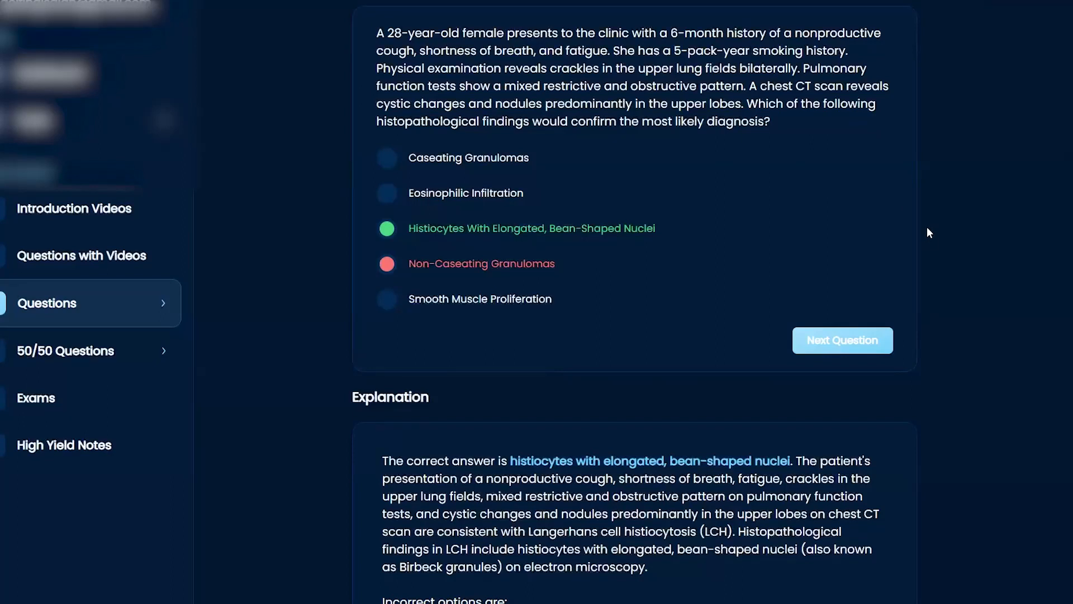
{"action": "mouse_move", "coordinate": [936, 276]}
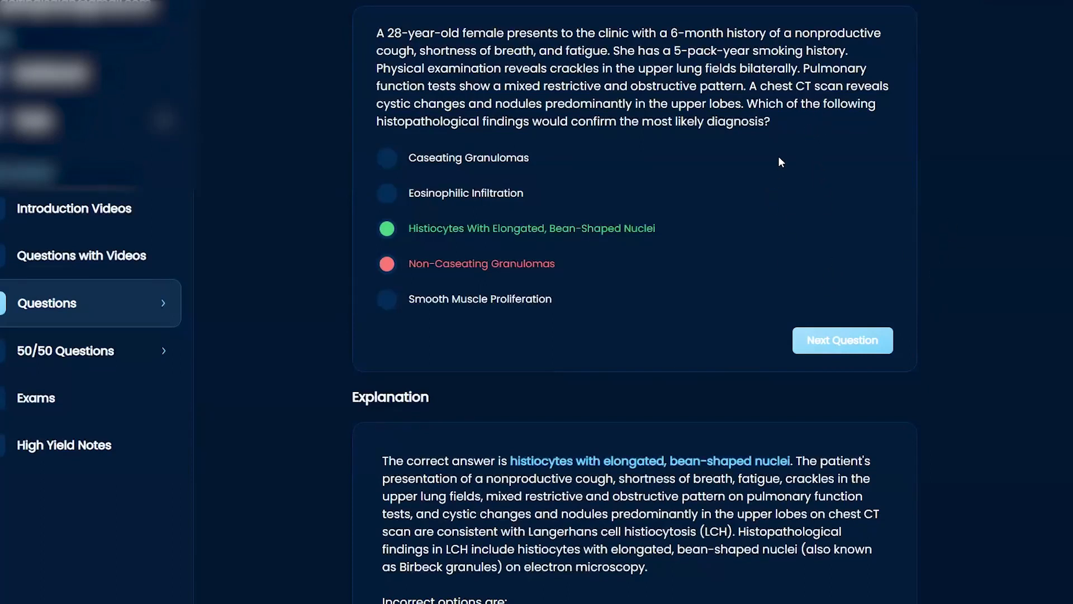
{"action": "mouse_move", "coordinate": [812, 164]}
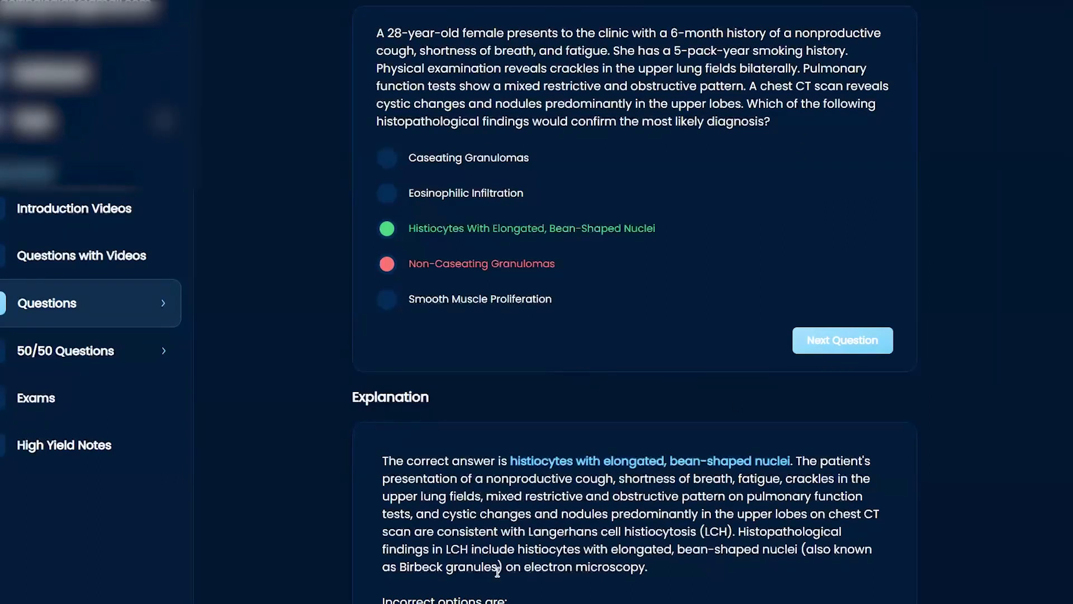
{"action": "mouse_move", "coordinate": [684, 523]}
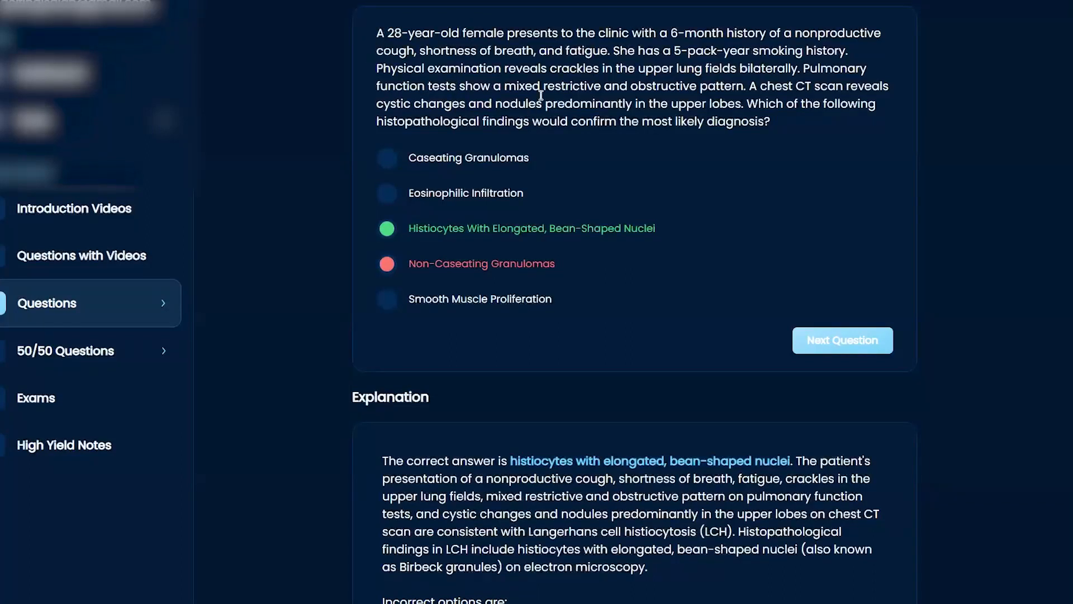
{"action": "mouse_move", "coordinate": [711, 62]}
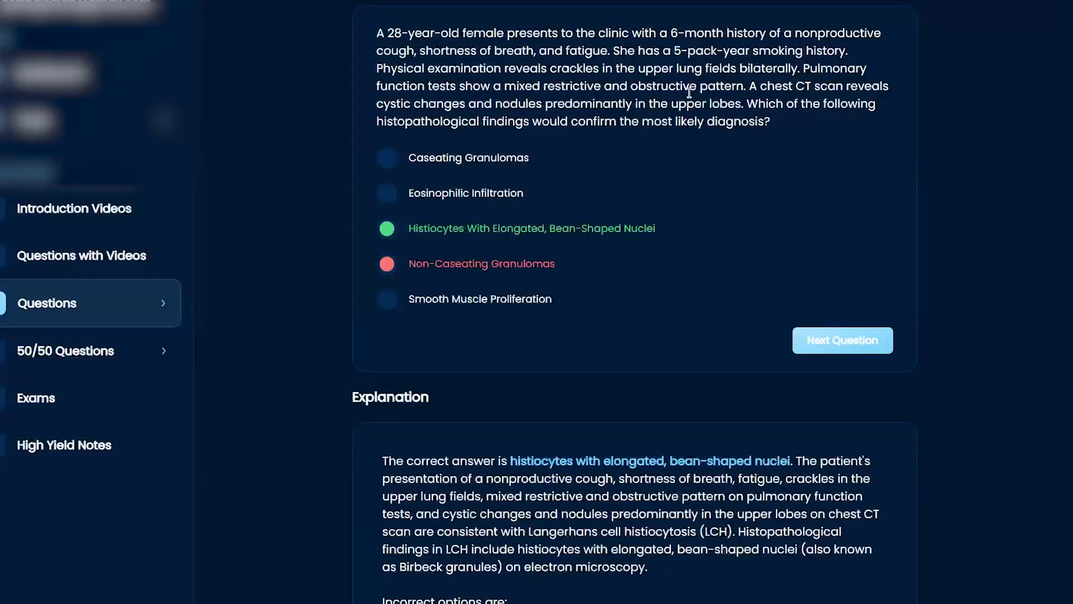
{"action": "mouse_move", "coordinate": [836, 99]}
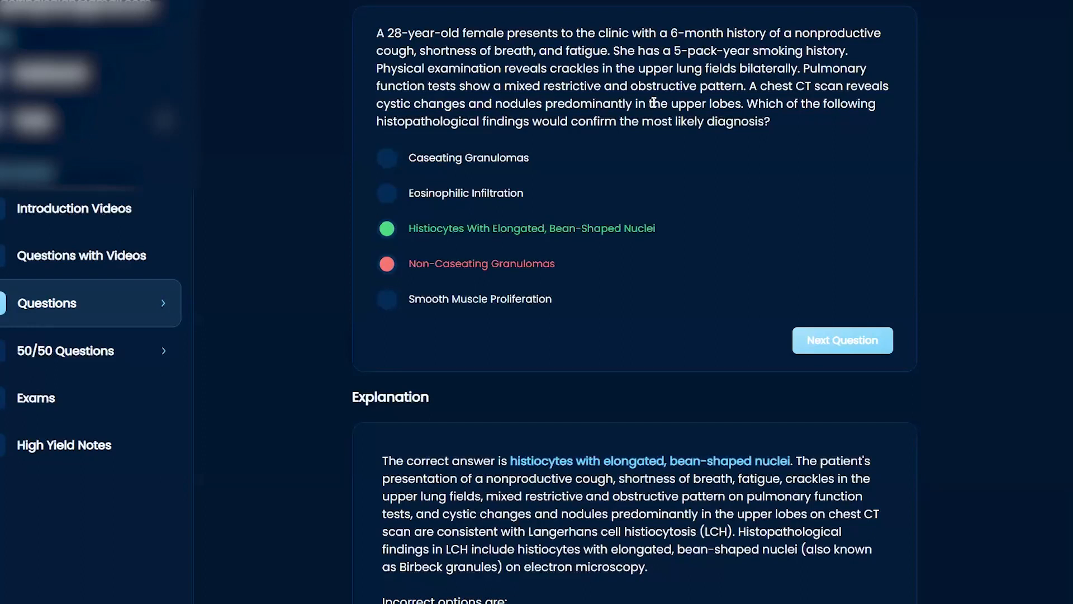
{"action": "mouse_move", "coordinate": [472, 78]}
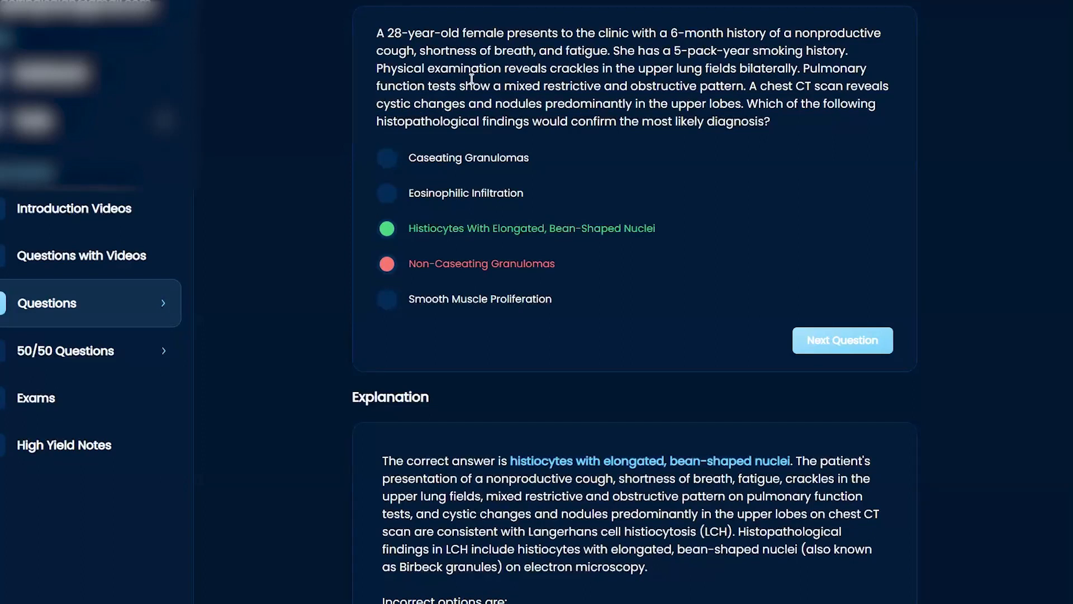
{"action": "mouse_move", "coordinate": [783, 191]}
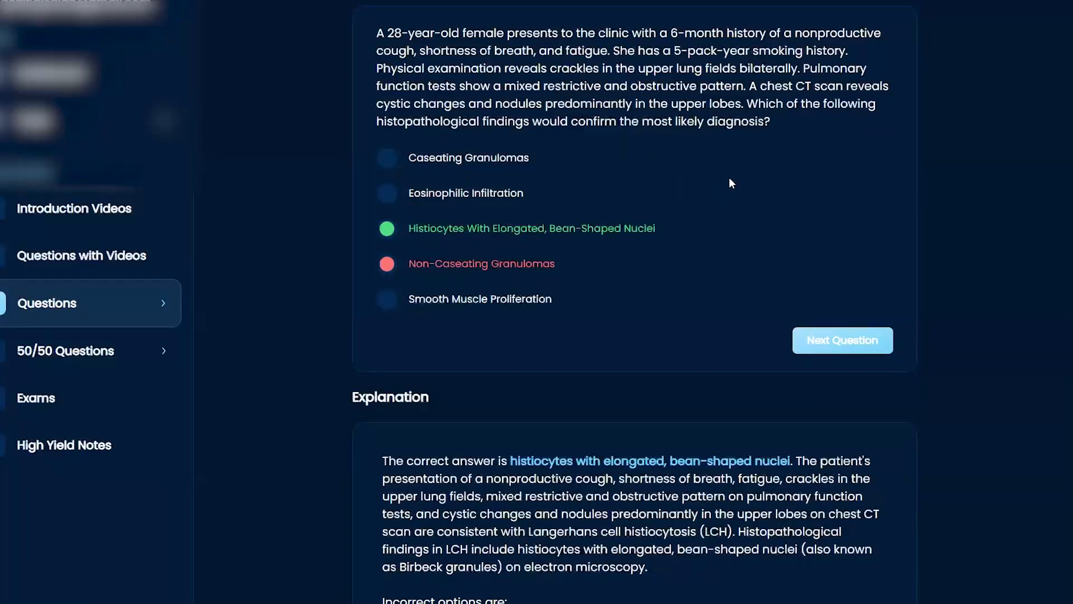
{"action": "scroll", "scroll_direction": "down", "scroll_amount": 3}
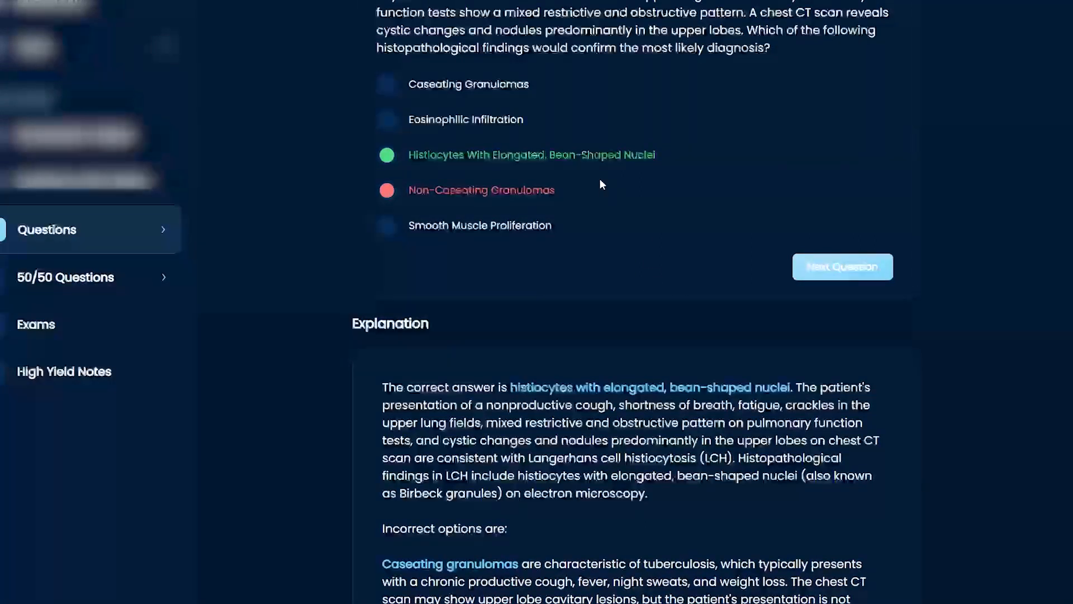
{"action": "mouse_move", "coordinate": [623, 289]}
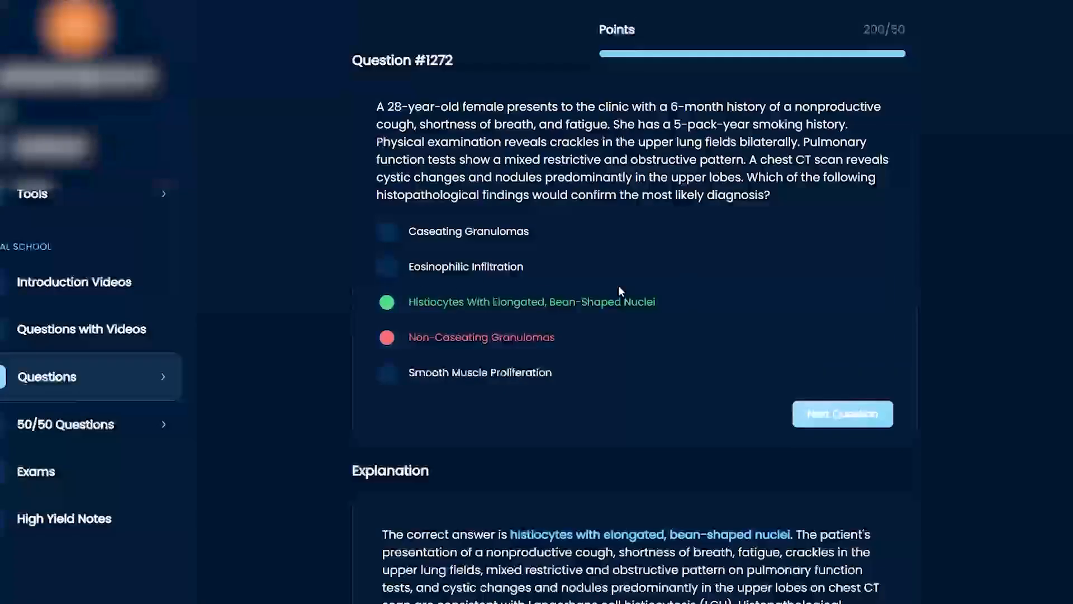
{"action": "scroll", "scroll_direction": "down", "scroll_amount": 3}
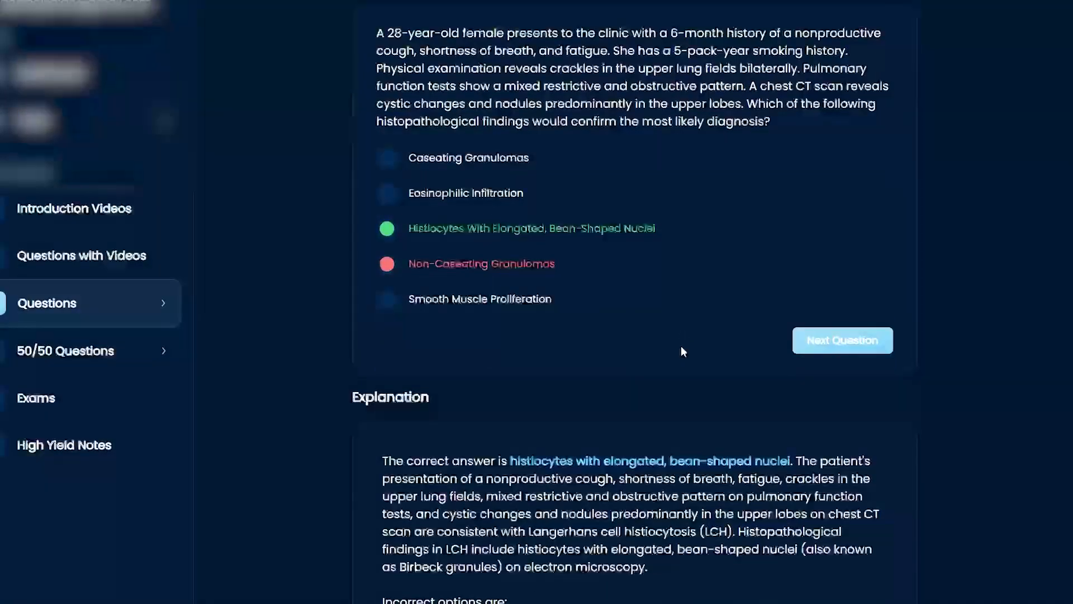
{"action": "mouse_move", "coordinate": [692, 362]}
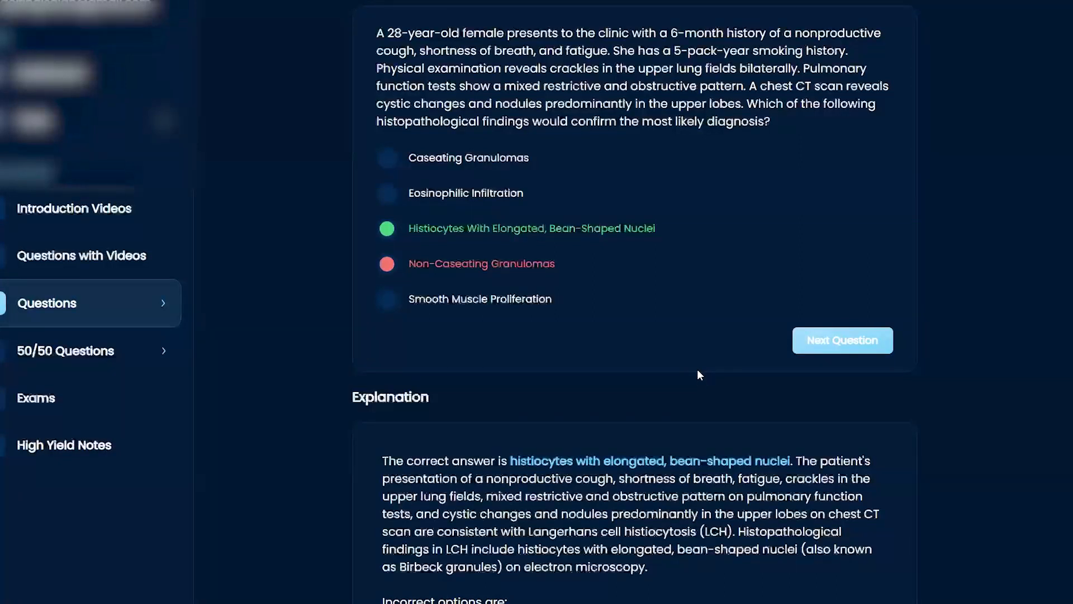
{"action": "mouse_move", "coordinate": [567, 256]}
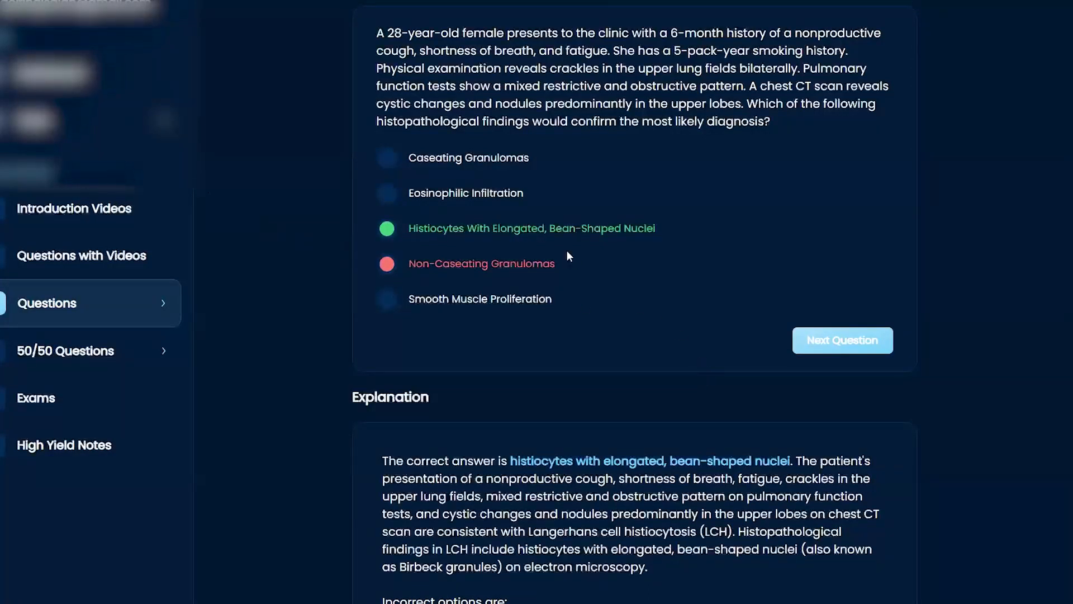
{"action": "mouse_move", "coordinate": [297, 292]}
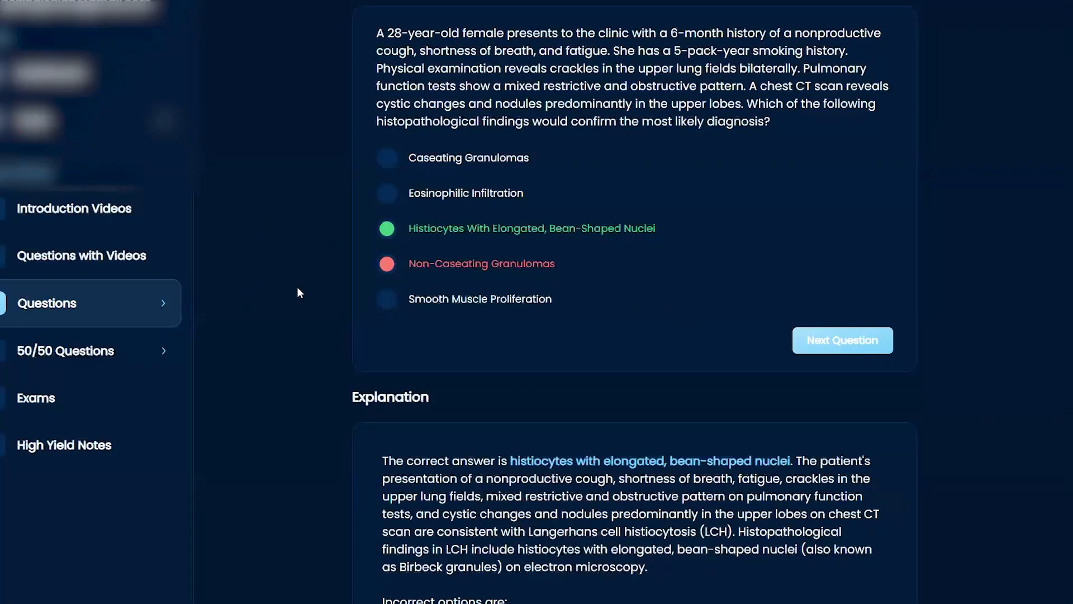
{"action": "mouse_move", "coordinate": [302, 273]}
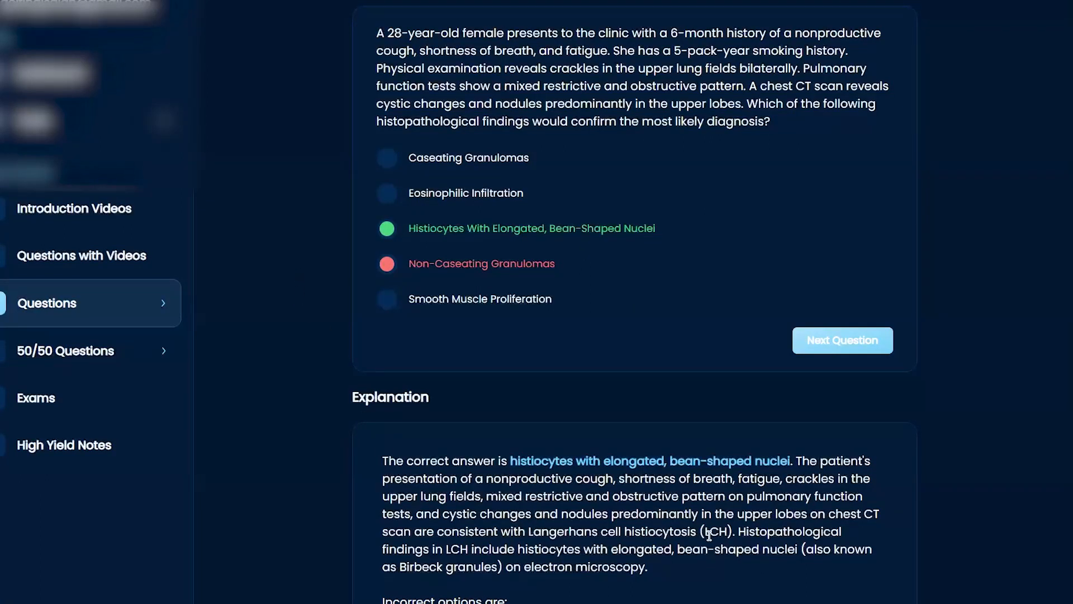
{"action": "mouse_move", "coordinate": [514, 574]}
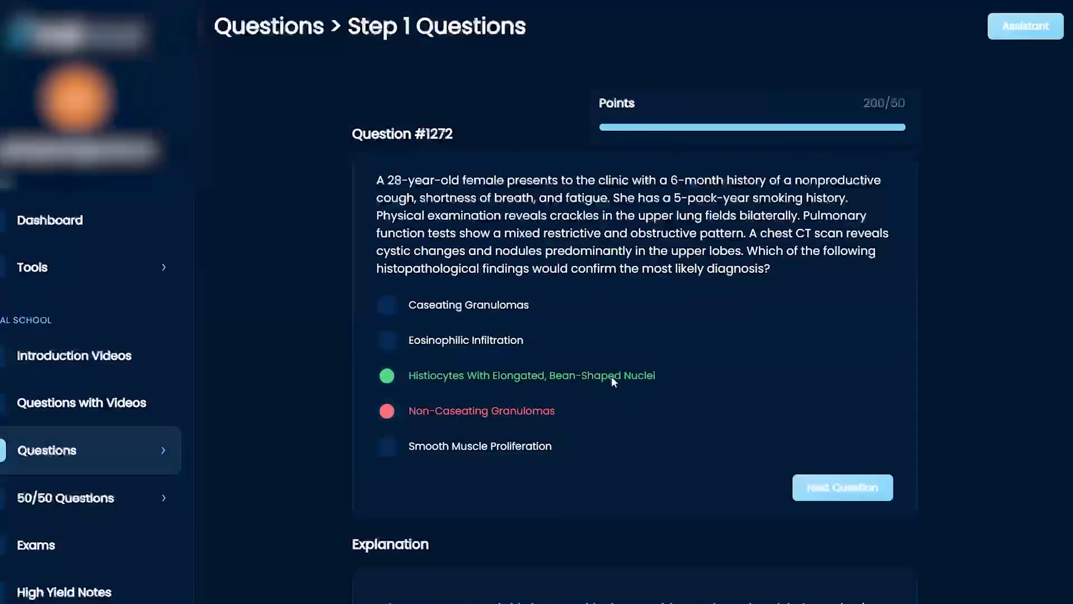
{"action": "mouse_move", "coordinate": [409, 363]}
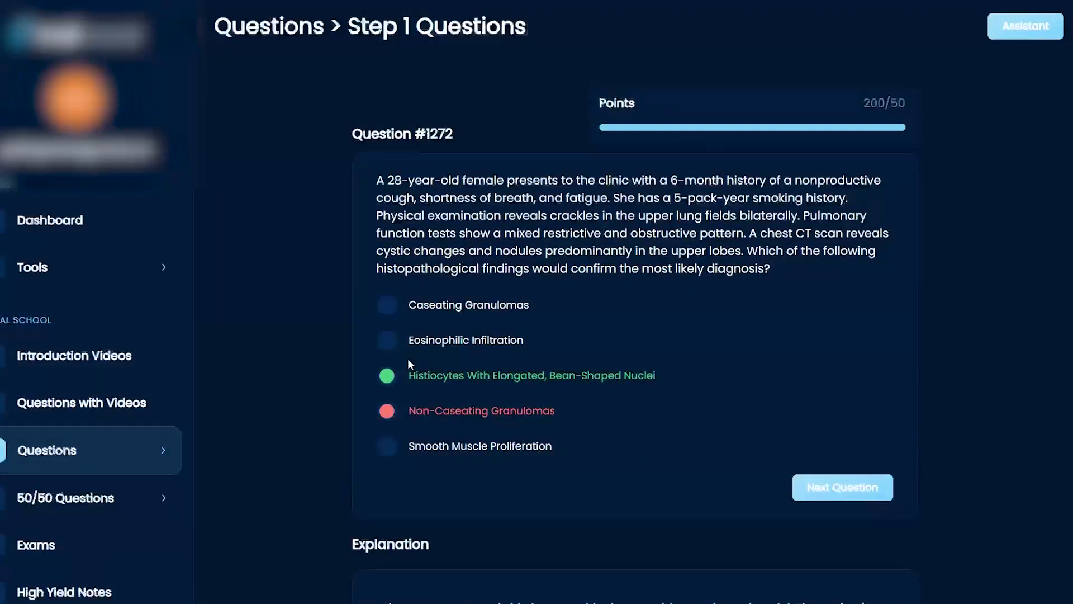
{"action": "scroll", "scroll_direction": "down", "scroll_amount": 3}
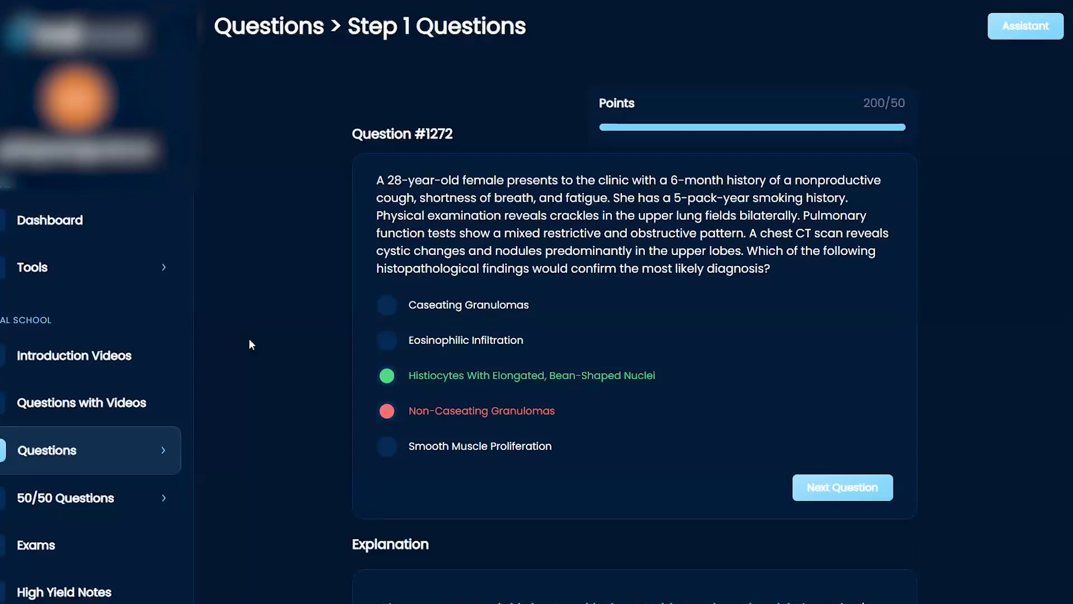
{"action": "scroll", "scroll_direction": "down", "scroll_amount": 3}
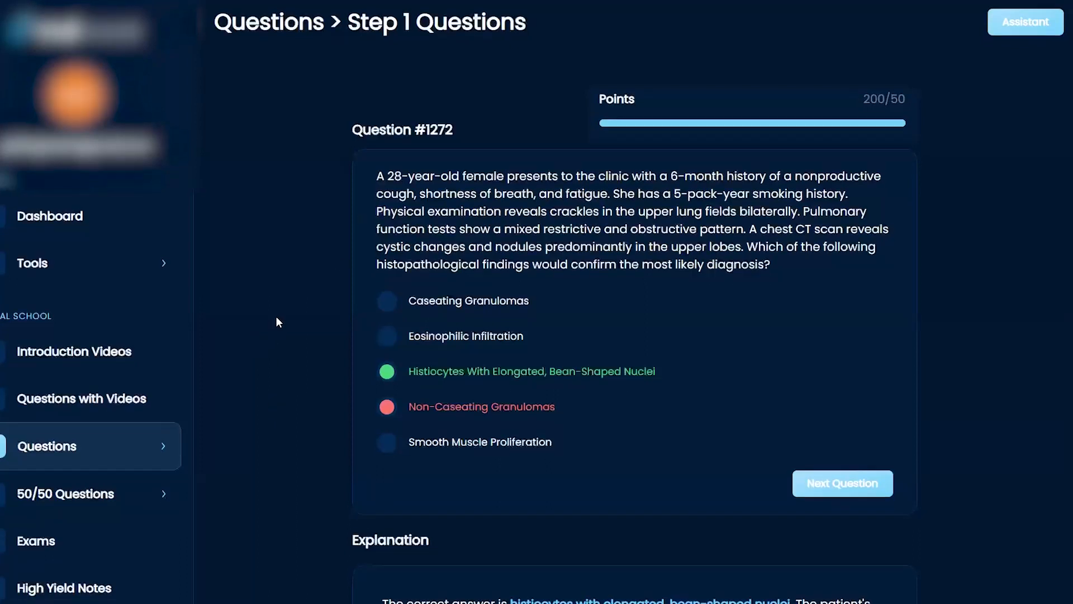
{"action": "scroll", "scroll_direction": "down", "scroll_amount": 3}
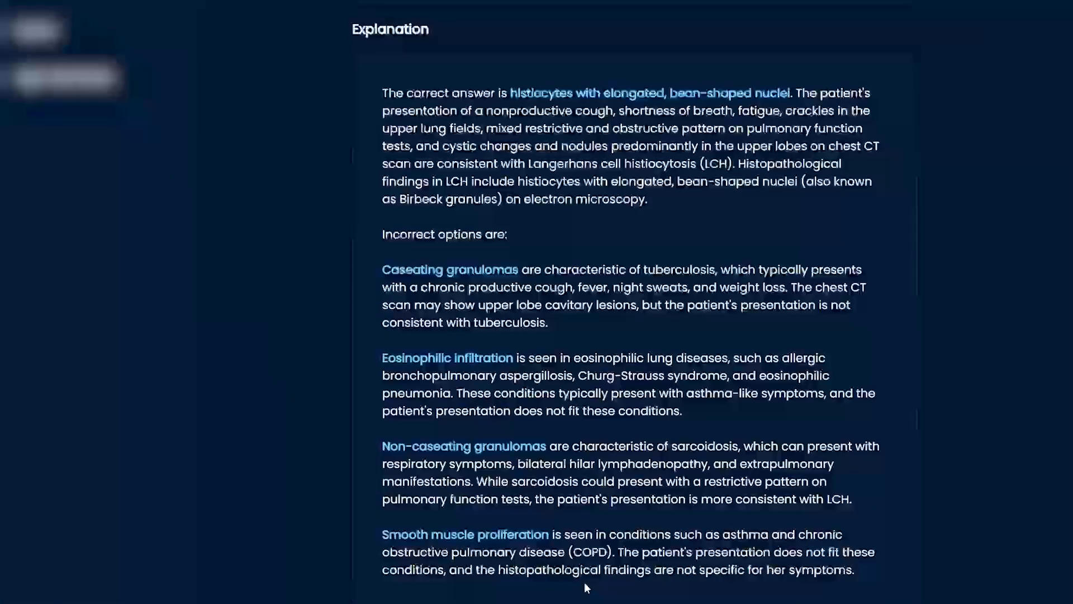
{"action": "scroll", "scroll_direction": "down", "scroll_amount": 3}
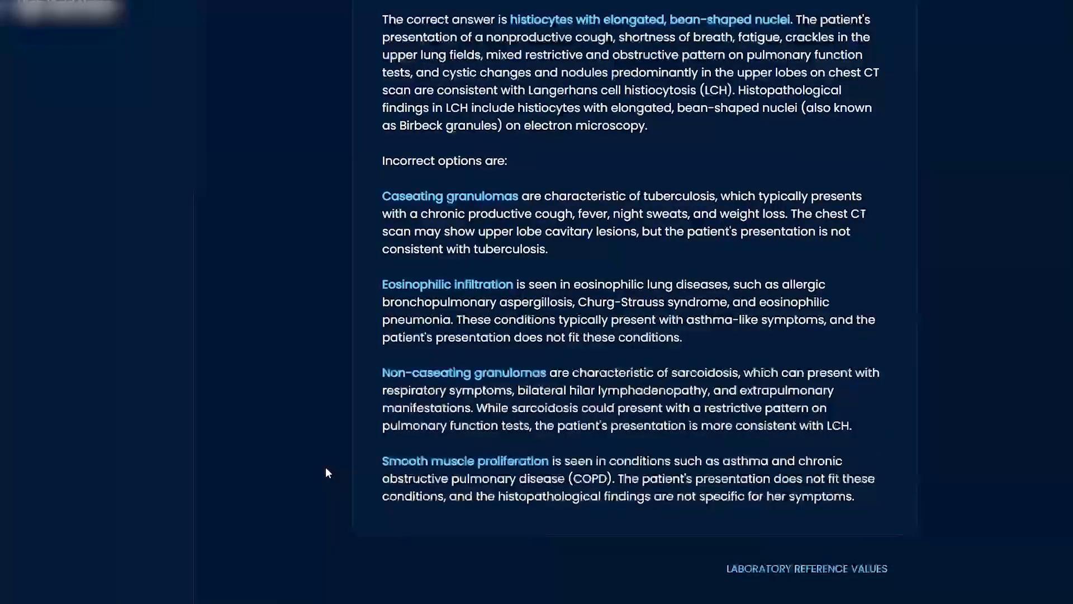
{"action": "mouse_move", "coordinate": [344, 361]}
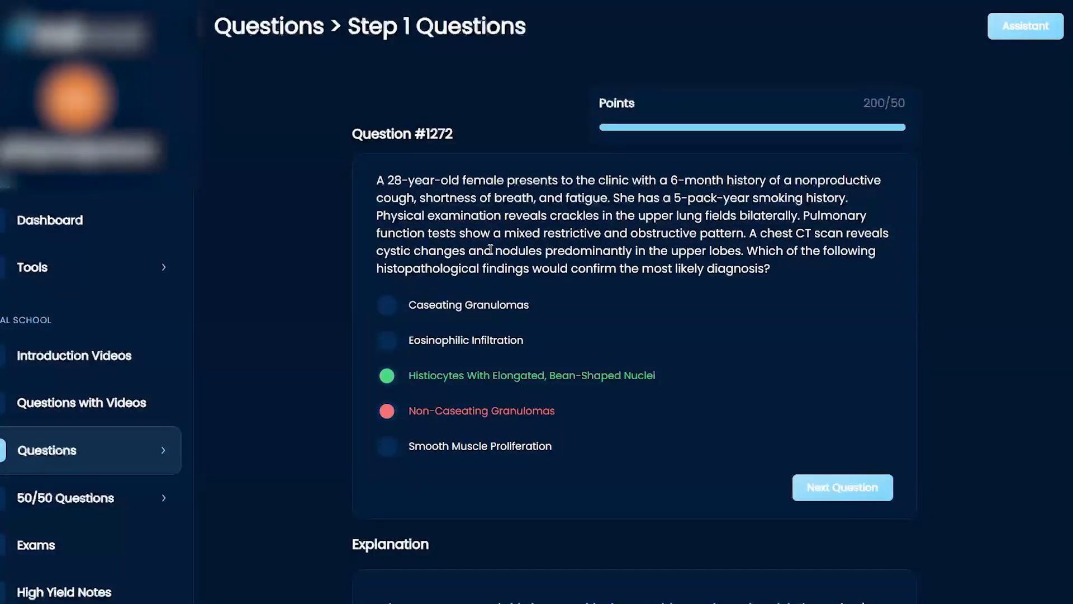
Step: Highlight 'cystic changes and nodules predominantly in the upper lobes' in yellow
{"action": "left_click_drag", "start_coordinate": [377, 250], "coordinate": [742, 251]}
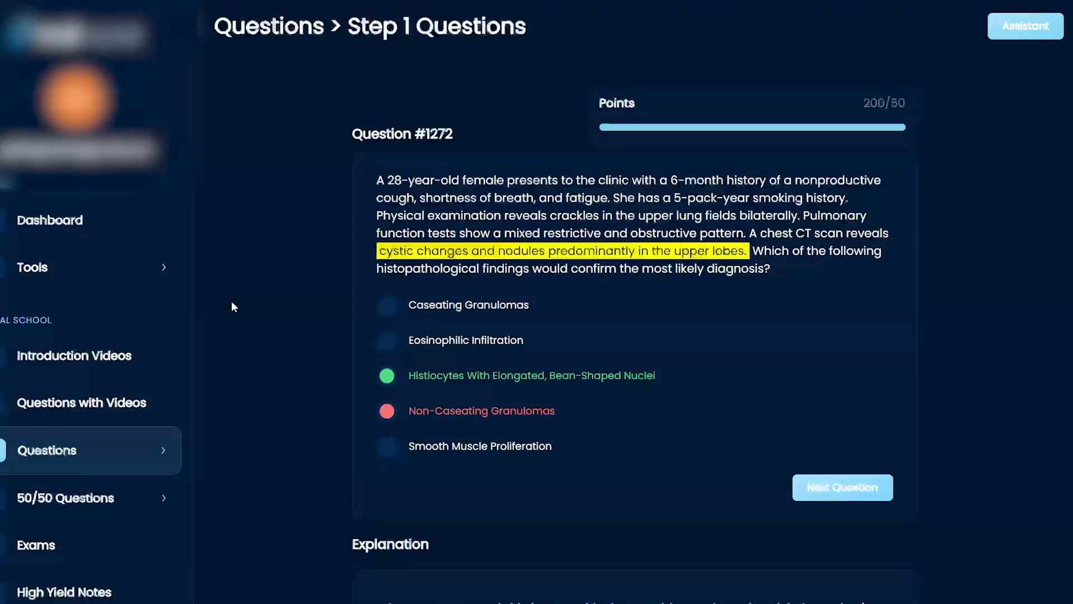
{"action": "mouse_move", "coordinate": [232, 405]}
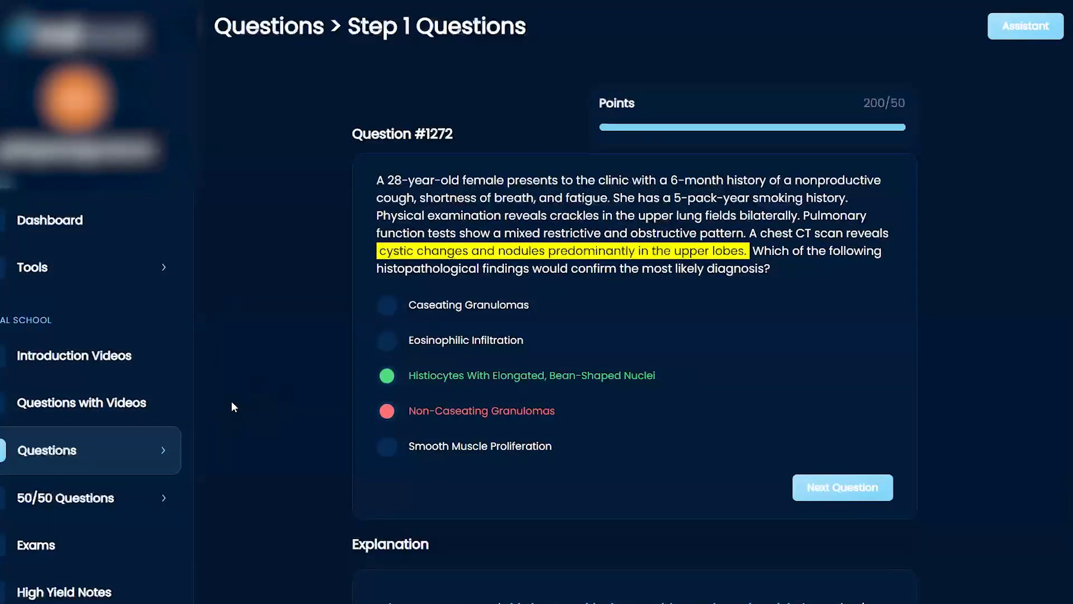
{"action": "mouse_move", "coordinate": [216, 362]}
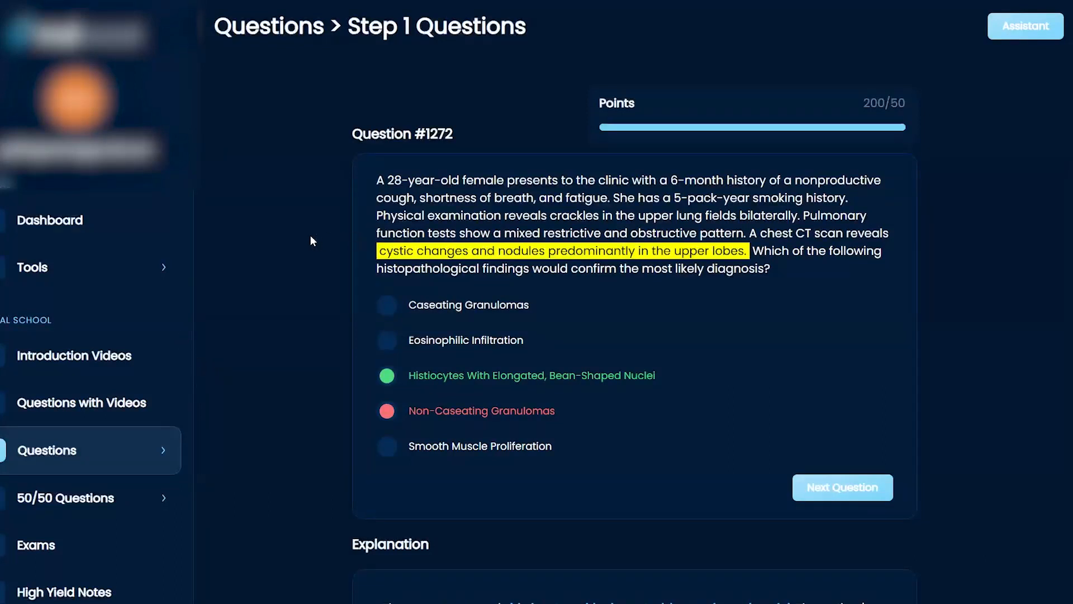
{"action": "mouse_move", "coordinate": [229, 260]}
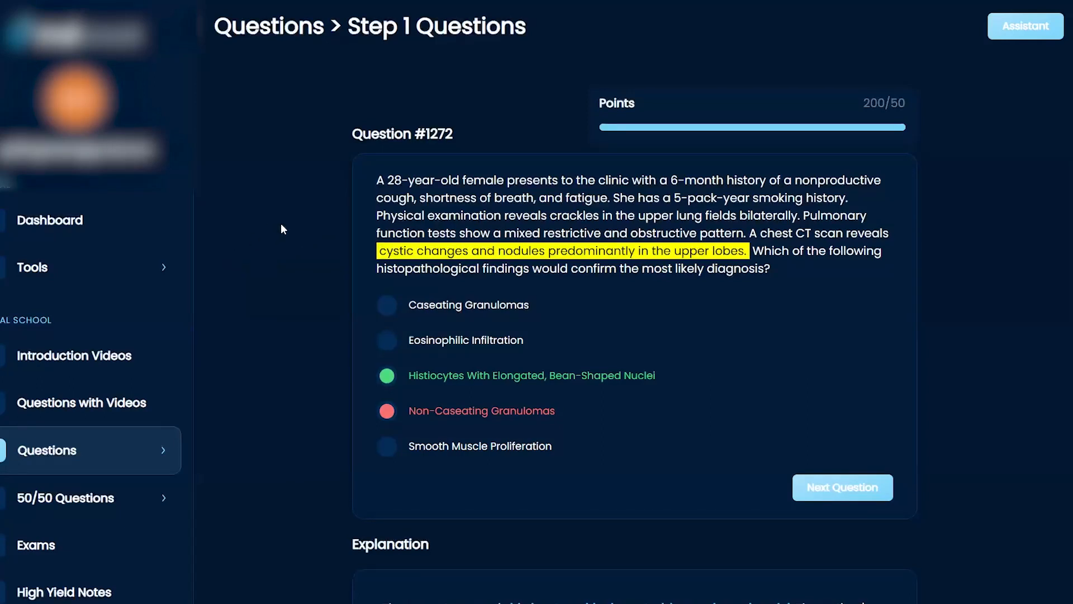
{"action": "mouse_move", "coordinate": [273, 256]}
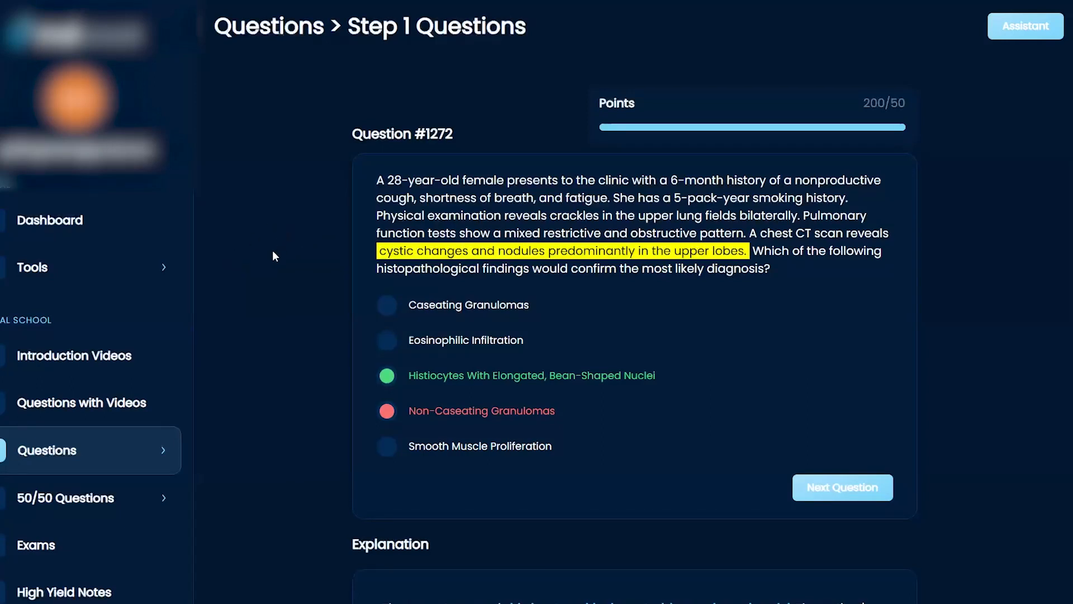